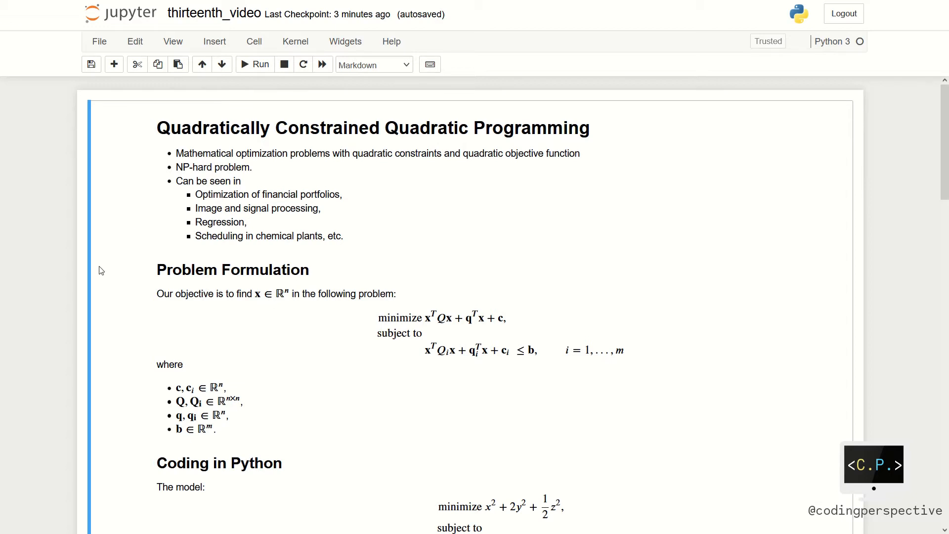
# Scroll from the introduction to the example model and the docplex import, model and variable cells
pyautogui.scroll(-3)
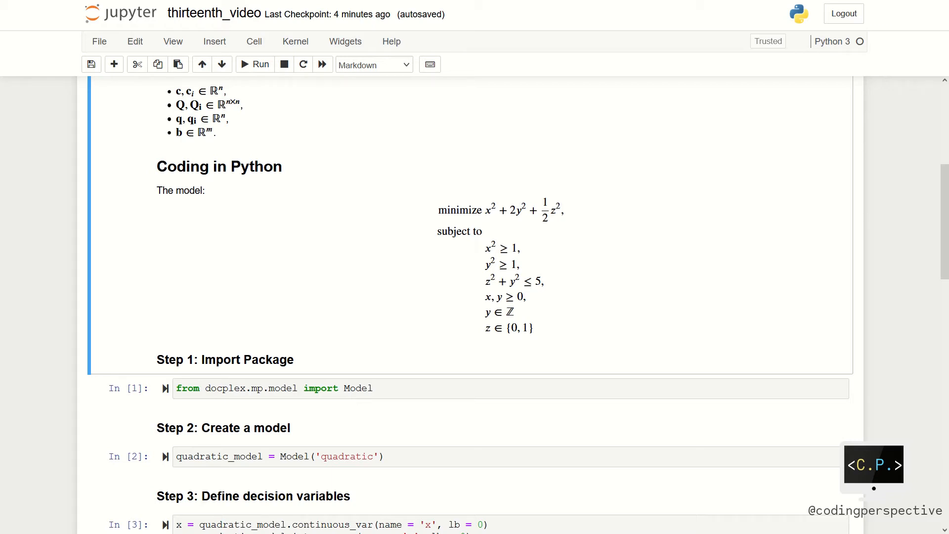
# Scroll to the Step 3 variable definitions and the Step 4 quadratic constraints output
pyautogui.scroll(-3)
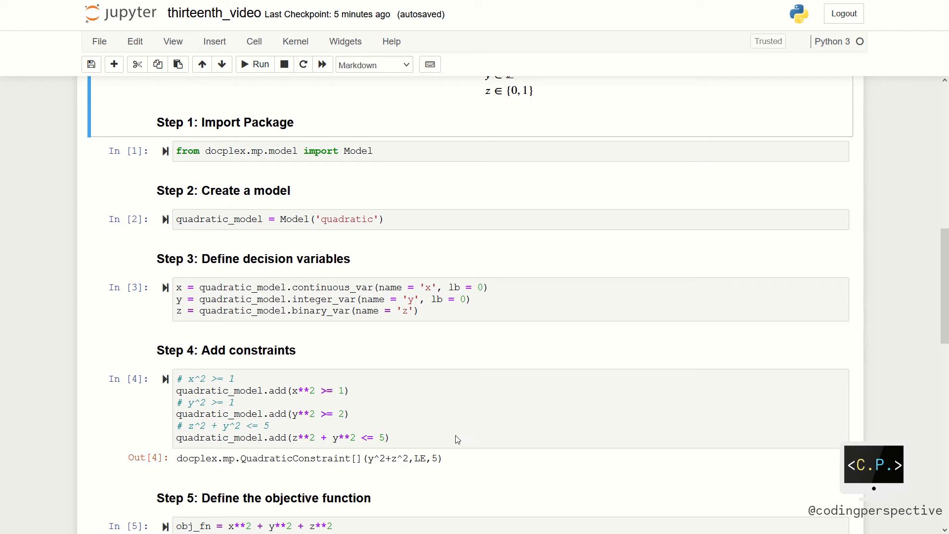
# Scroll to the model summary and first solution: objective 5, x=1, y=2
pyautogui.scroll(-3)
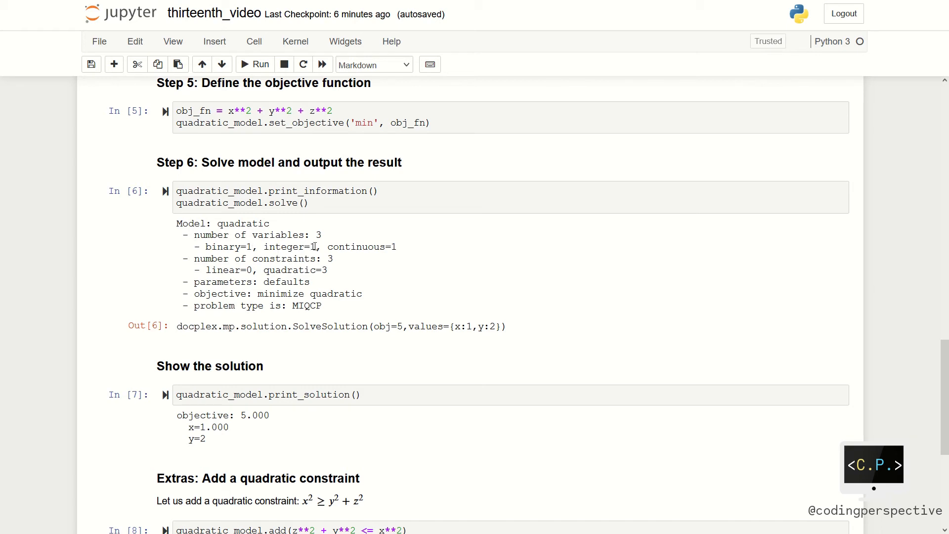
pyautogui.moveTo(399, 252)
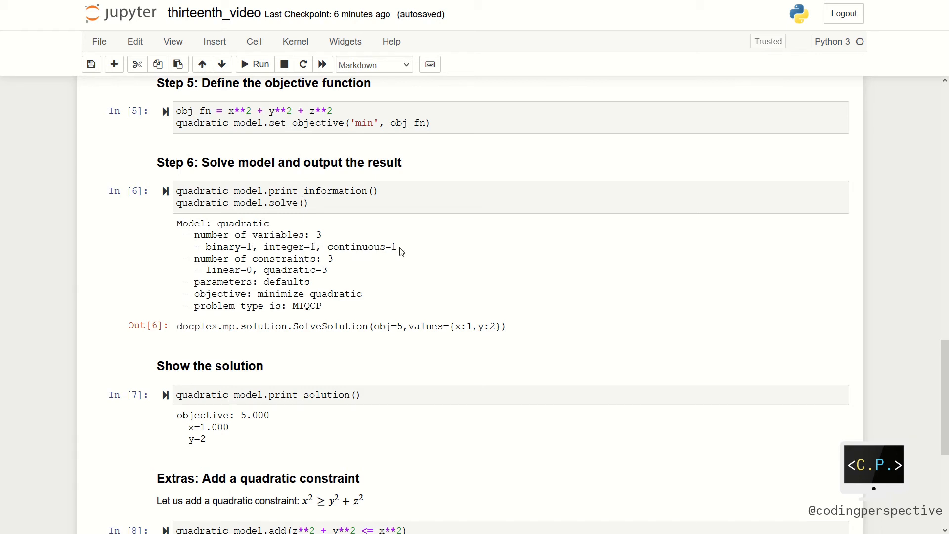
pyautogui.moveTo(337, 267)
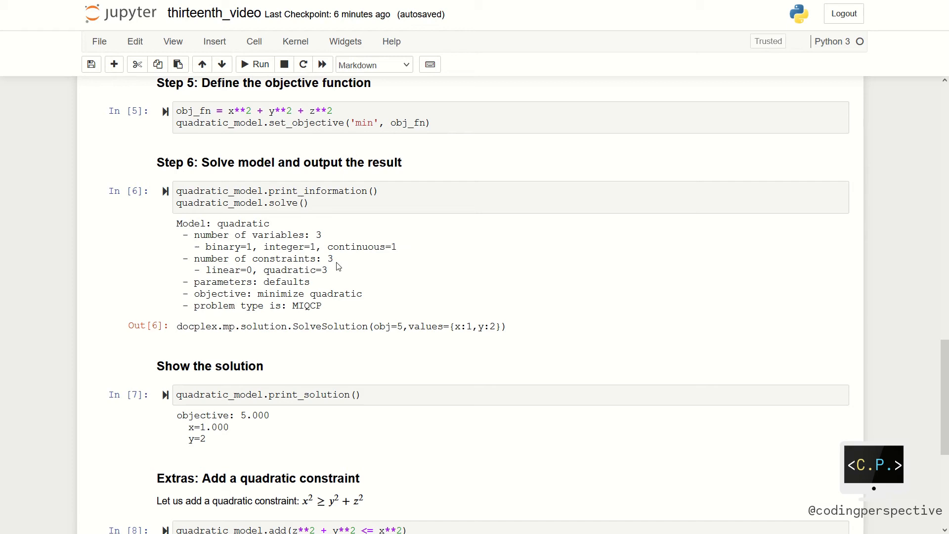
pyautogui.moveTo(332, 276)
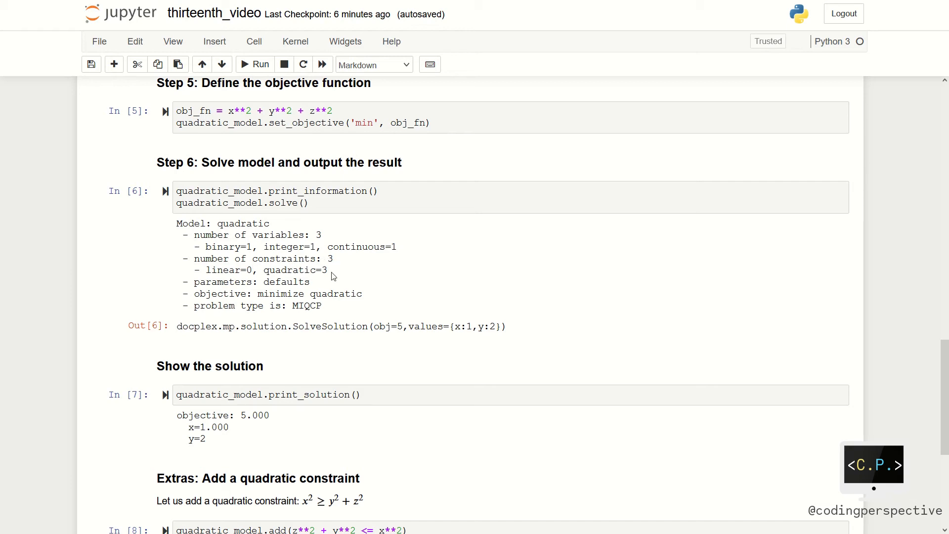
pyautogui.moveTo(267, 276)
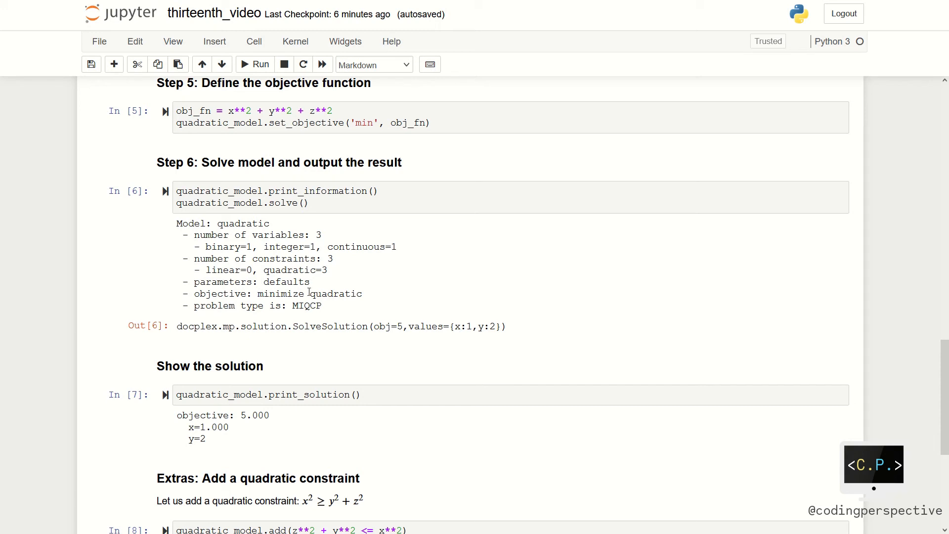
pyautogui.moveTo(373, 291)
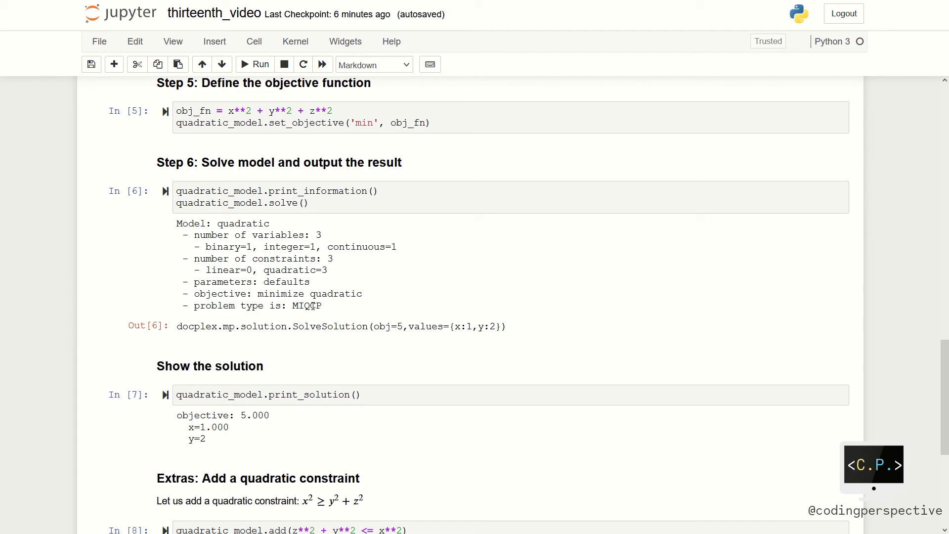
pyautogui.moveTo(334, 312)
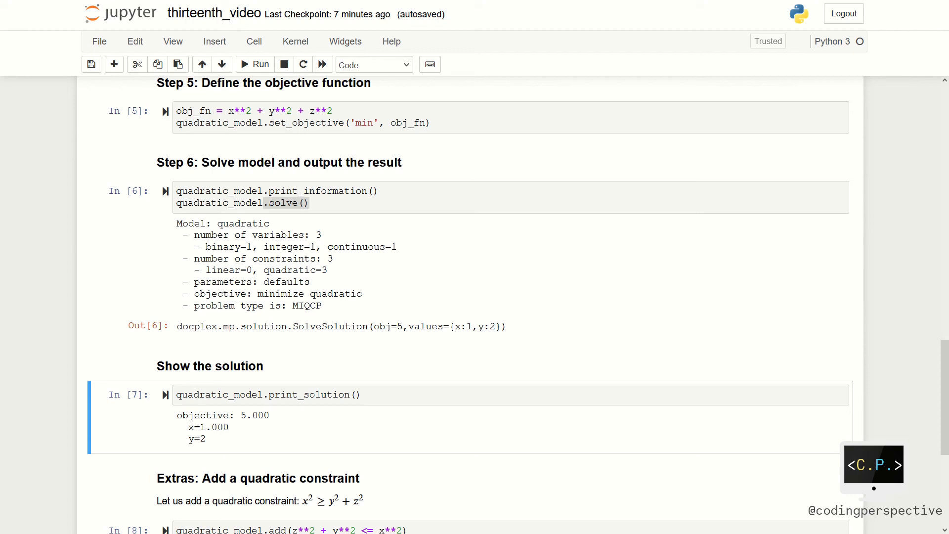
pyautogui.moveTo(326, 377)
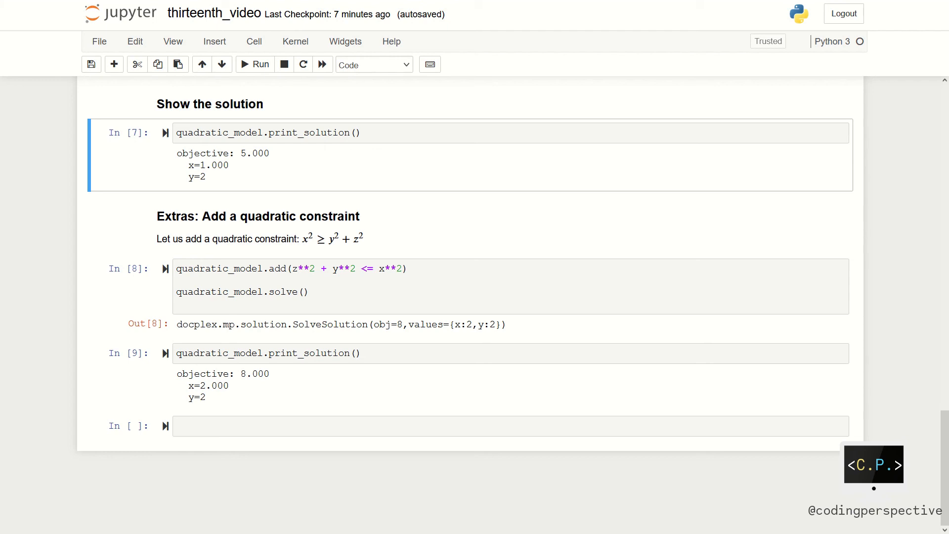
pyautogui.moveTo(485, 153)
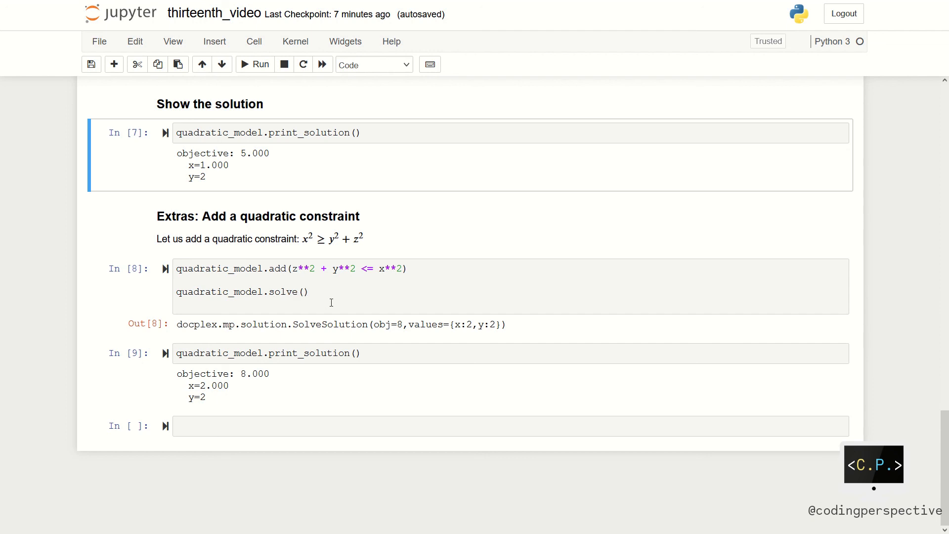
pyautogui.moveTo(303, 305)
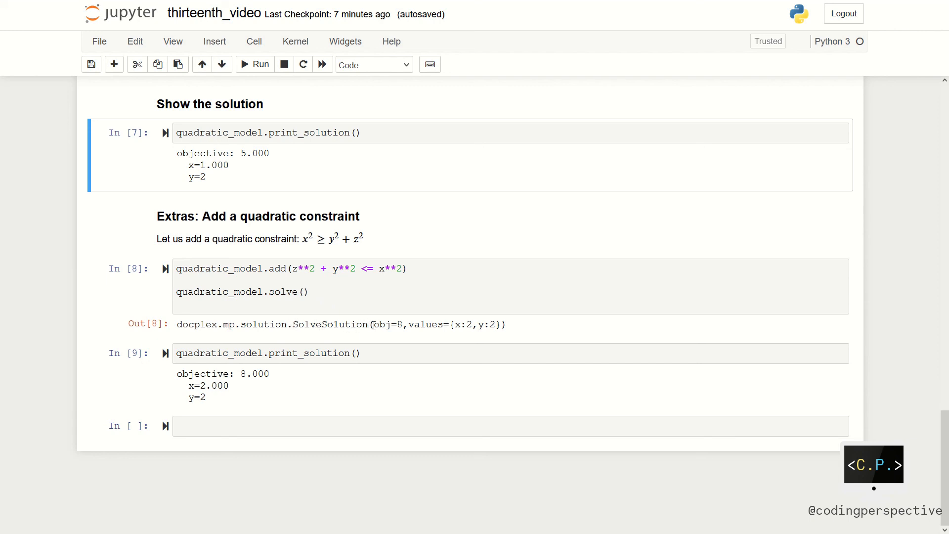
pyautogui.doubleClick(386, 324)
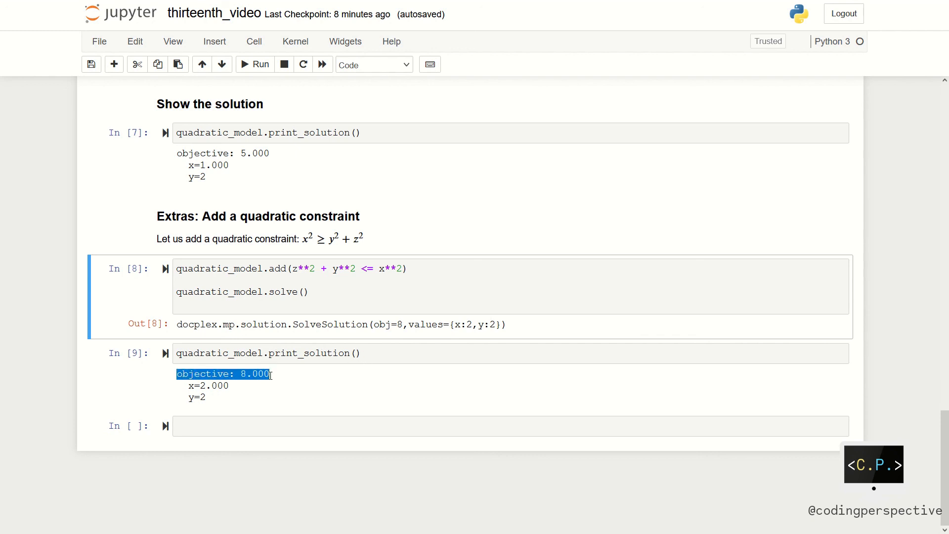
pyautogui.click(208, 386)
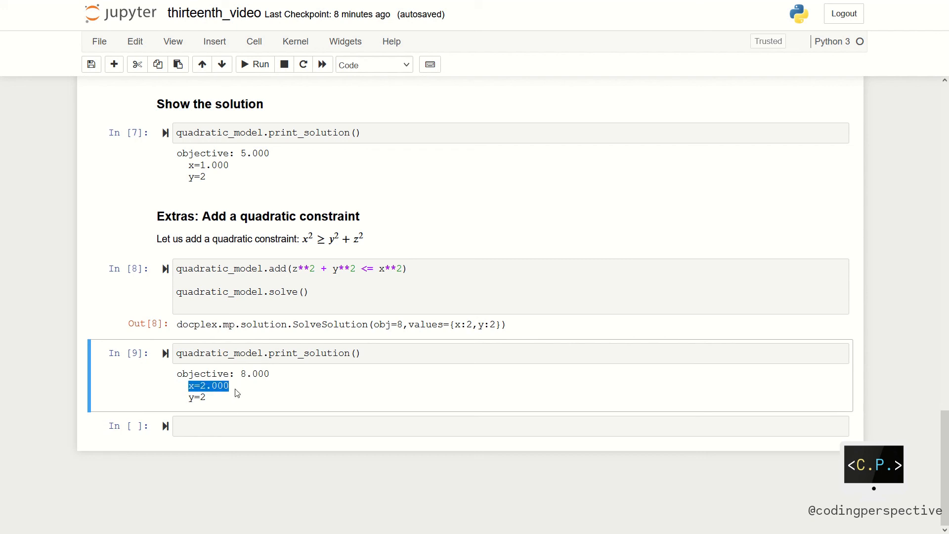